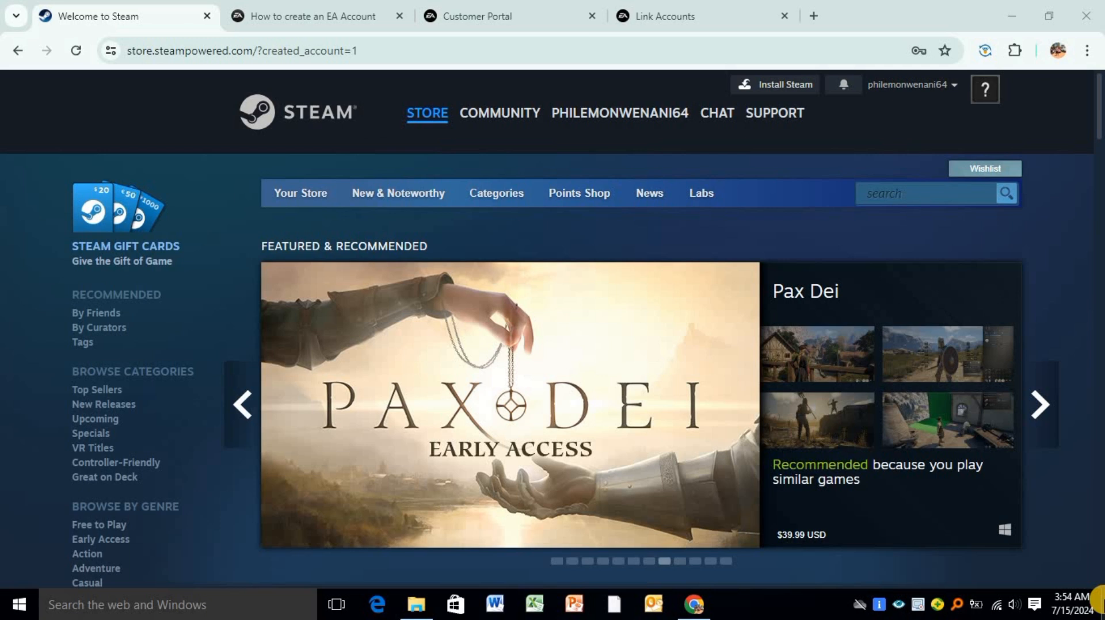
- Look between the EA account creation help article and the Steam store page
{"action": "left_click", "coordinate": [1038, 405]}
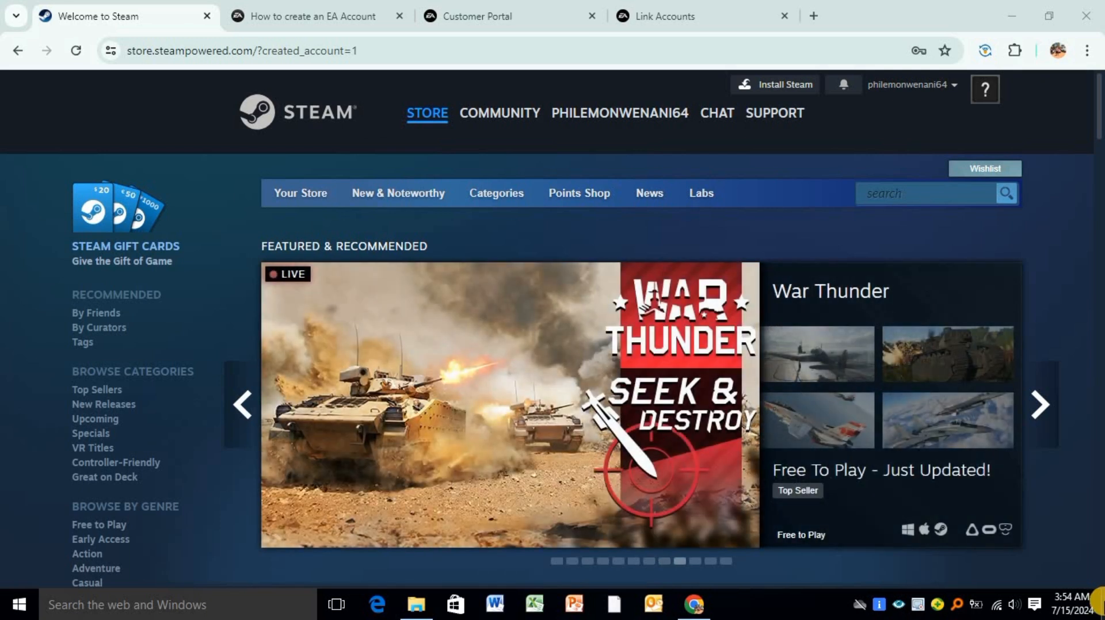
{"action": "mouse_move", "coordinate": [562, 328]}
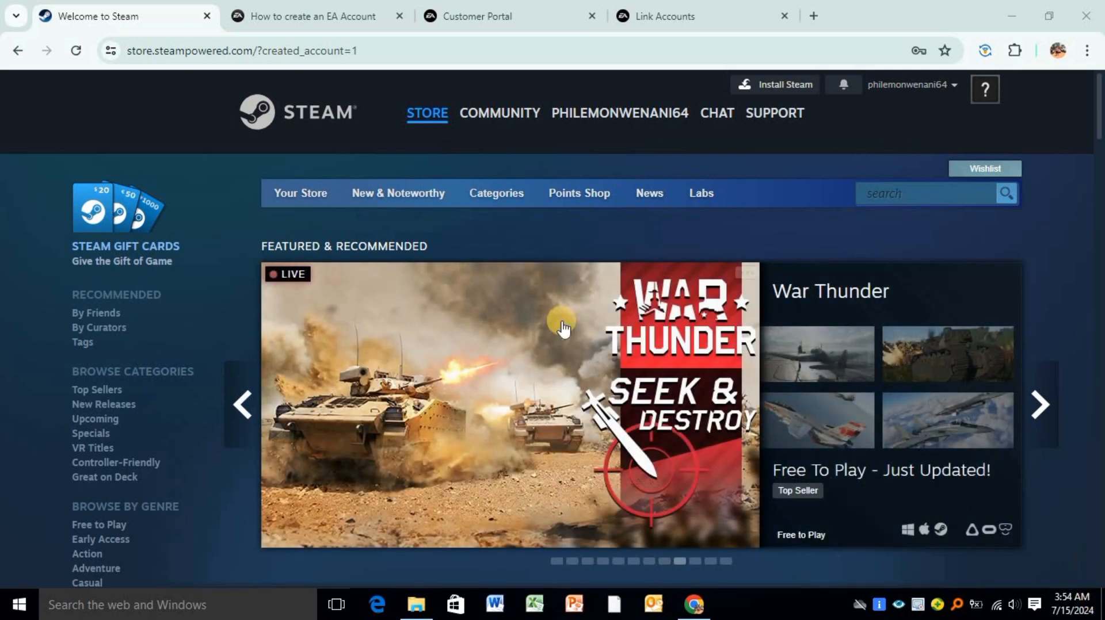
{"action": "mouse_move", "coordinate": [425, 292]}
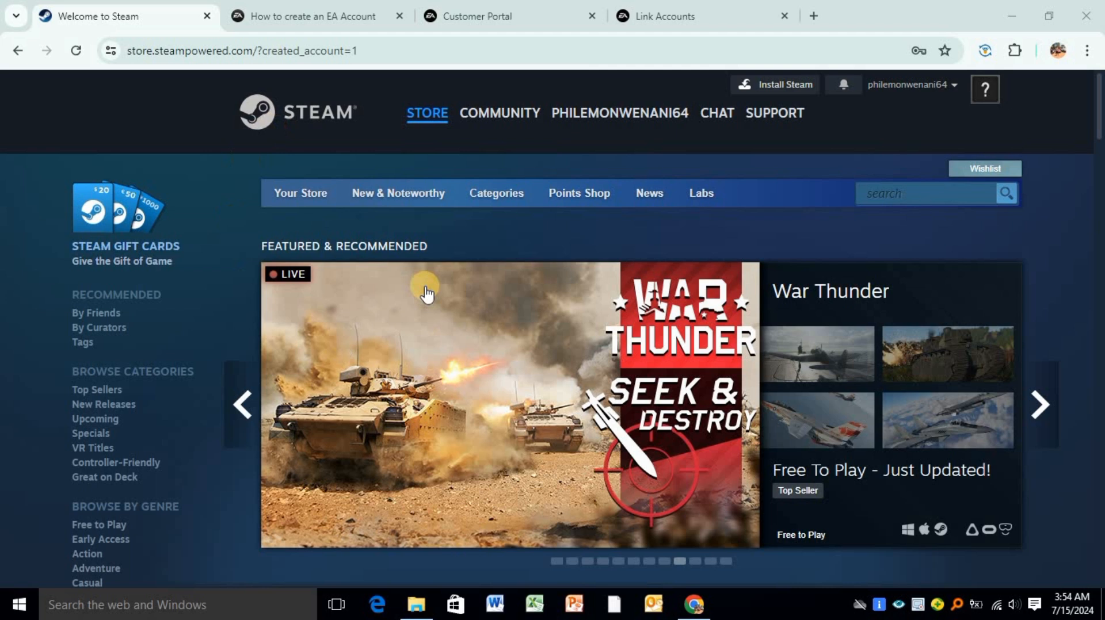
{"action": "mouse_move", "coordinate": [401, 232]}
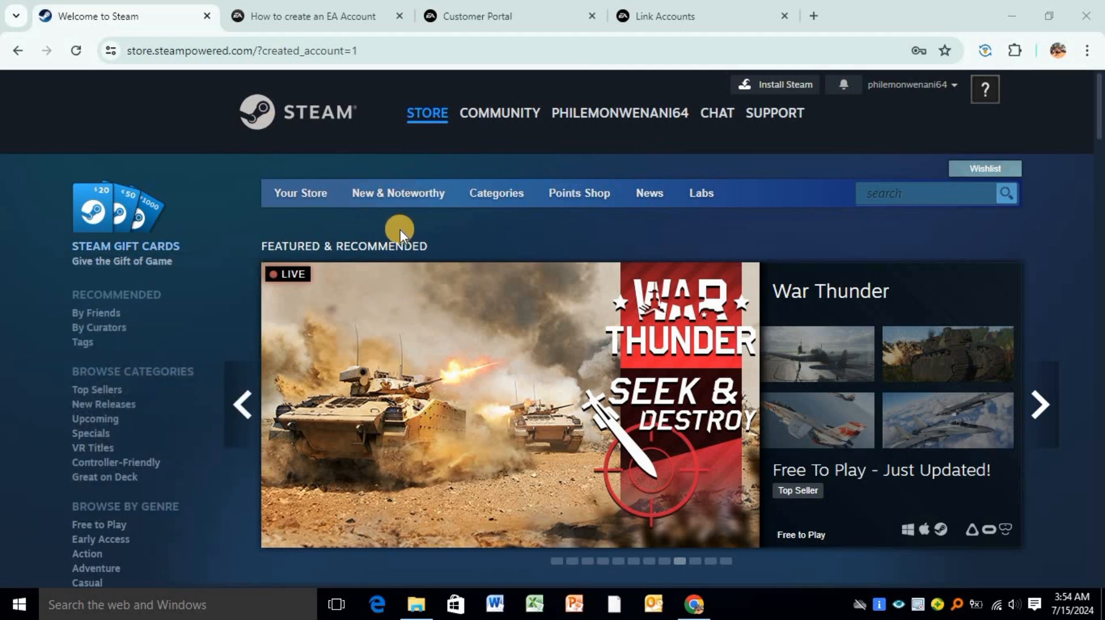
{"action": "mouse_move", "coordinate": [964, 93]}
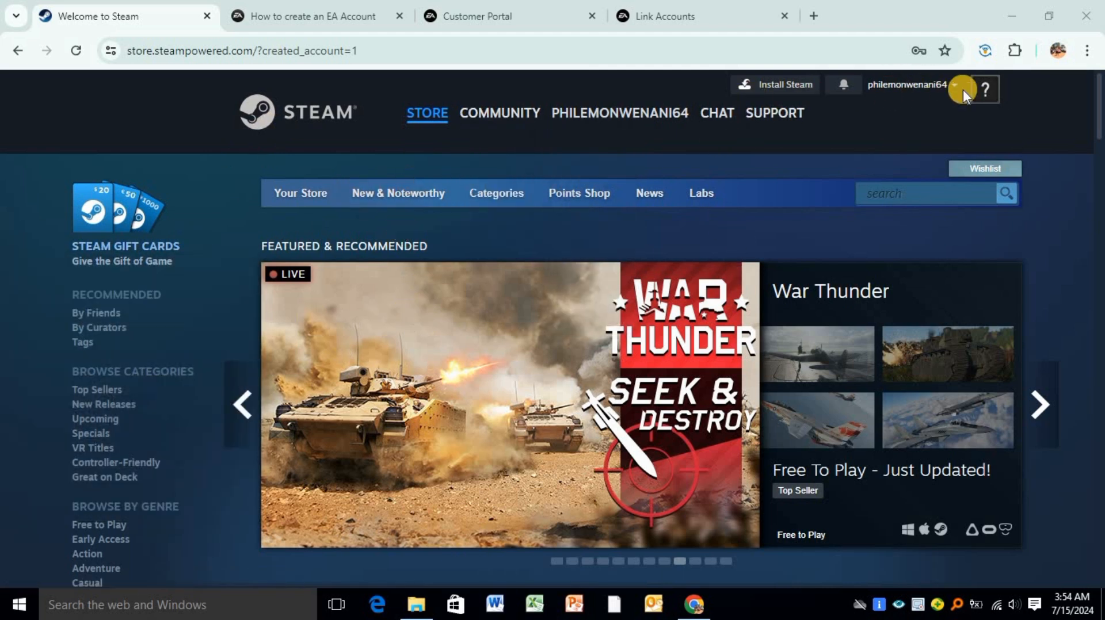
{"action": "mouse_move", "coordinate": [944, 97]}
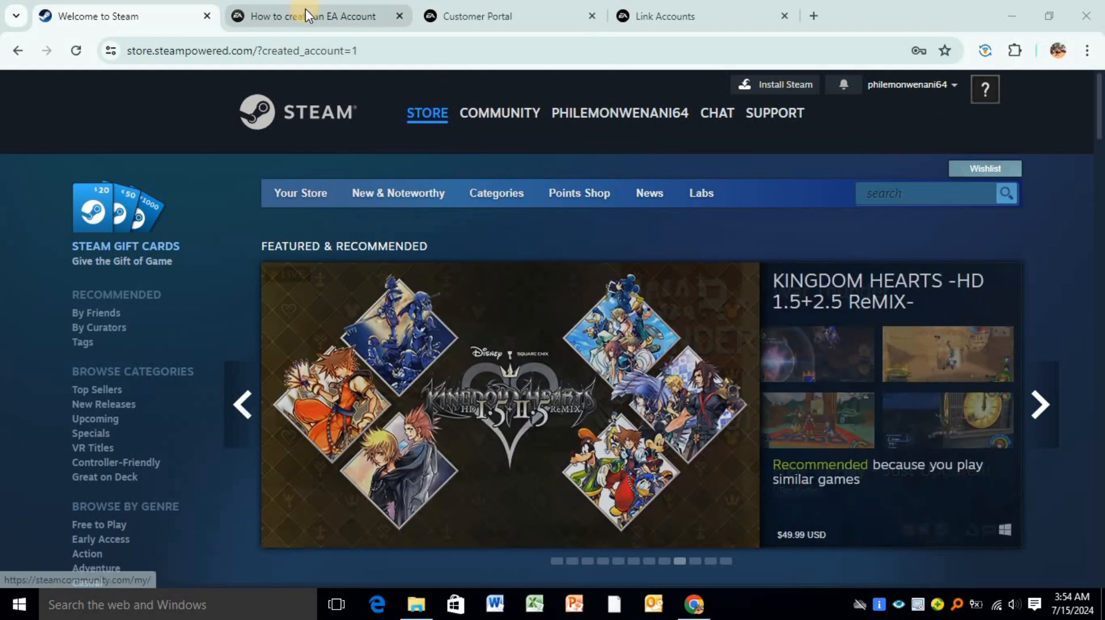
{"action": "left_click", "coordinate": [317, 16]}
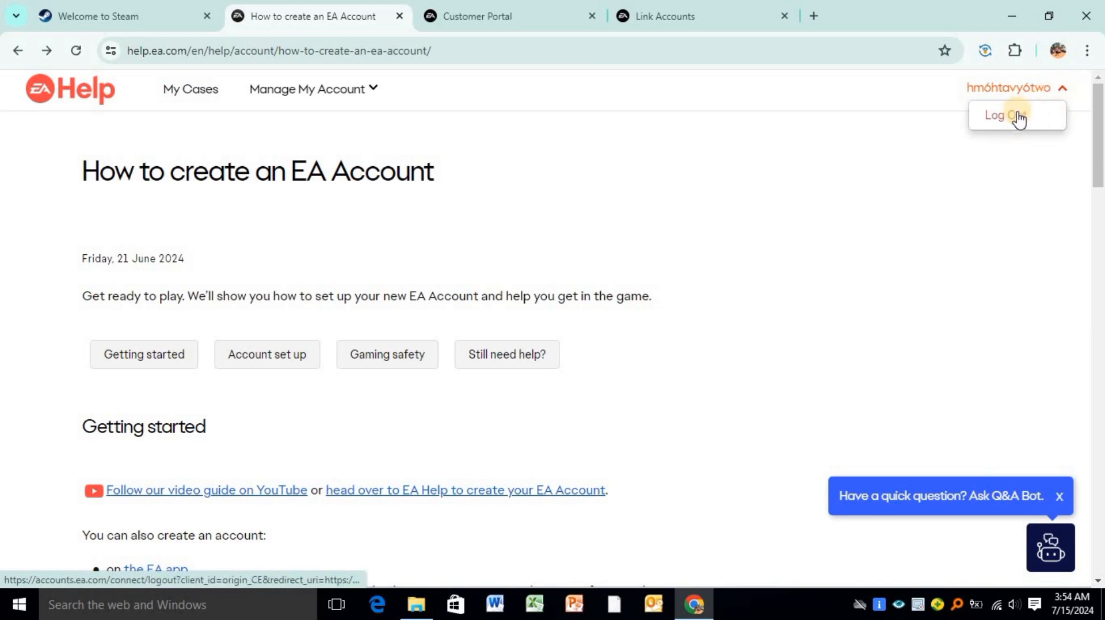
{"action": "mouse_move", "coordinate": [881, 194]}
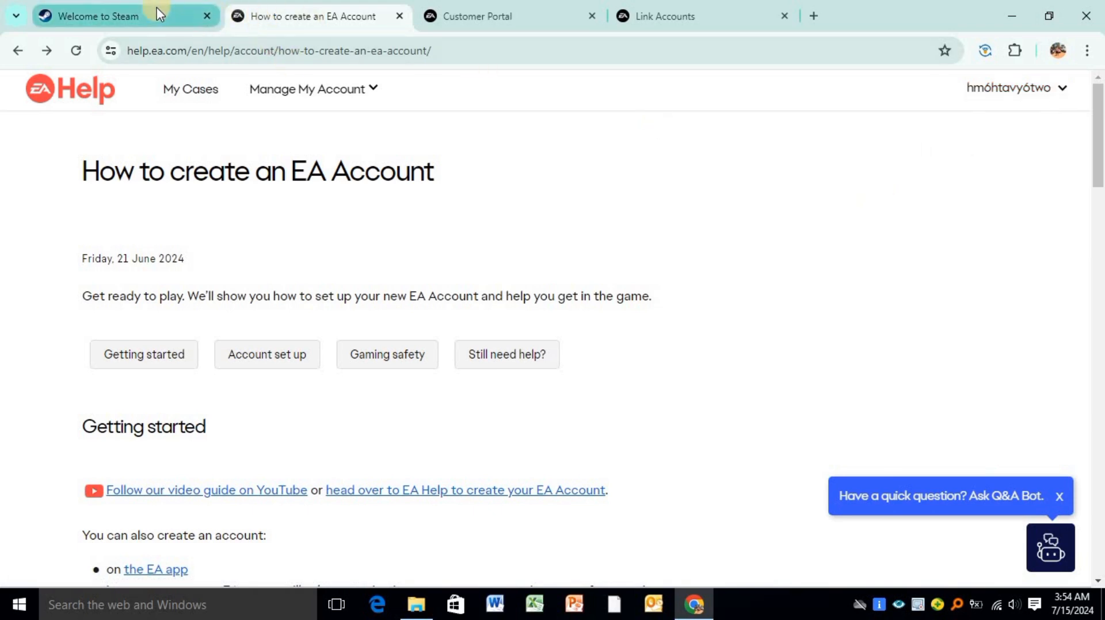
{"action": "left_click", "coordinate": [98, 15]}
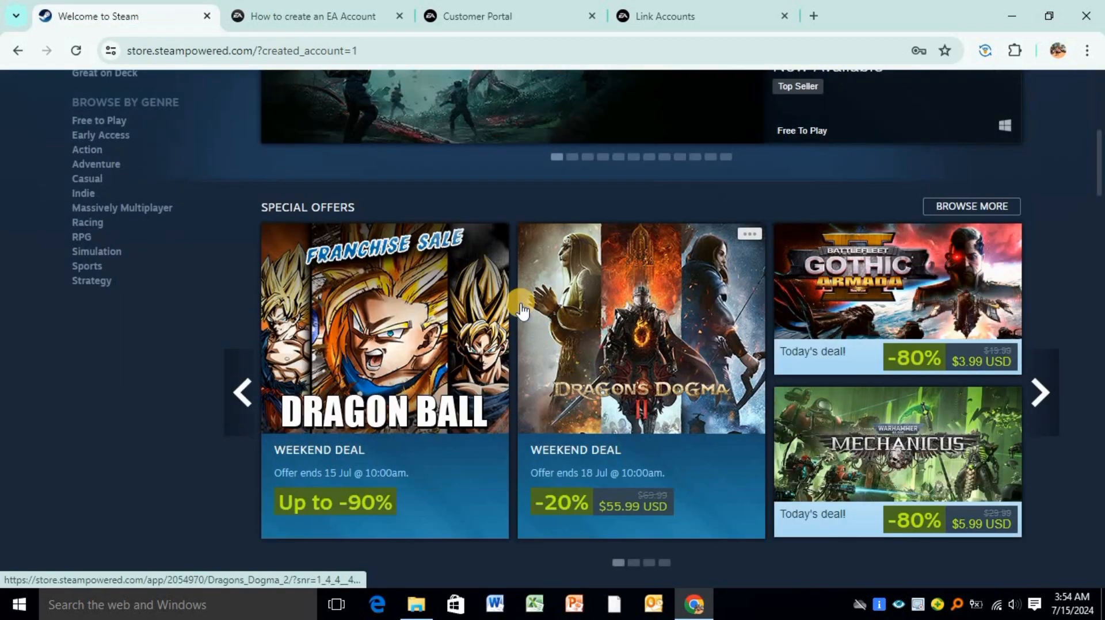
{"action": "scroll", "scroll_direction": "up", "scroll_amount": 3}
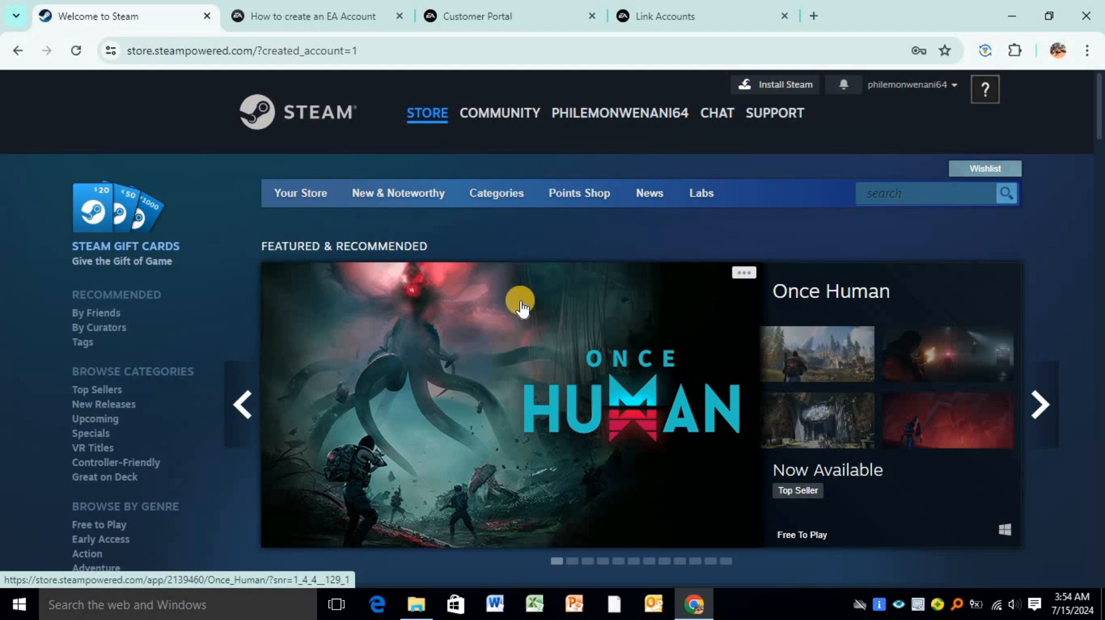
{"action": "scroll", "scroll_direction": "down", "scroll_amount": 3}
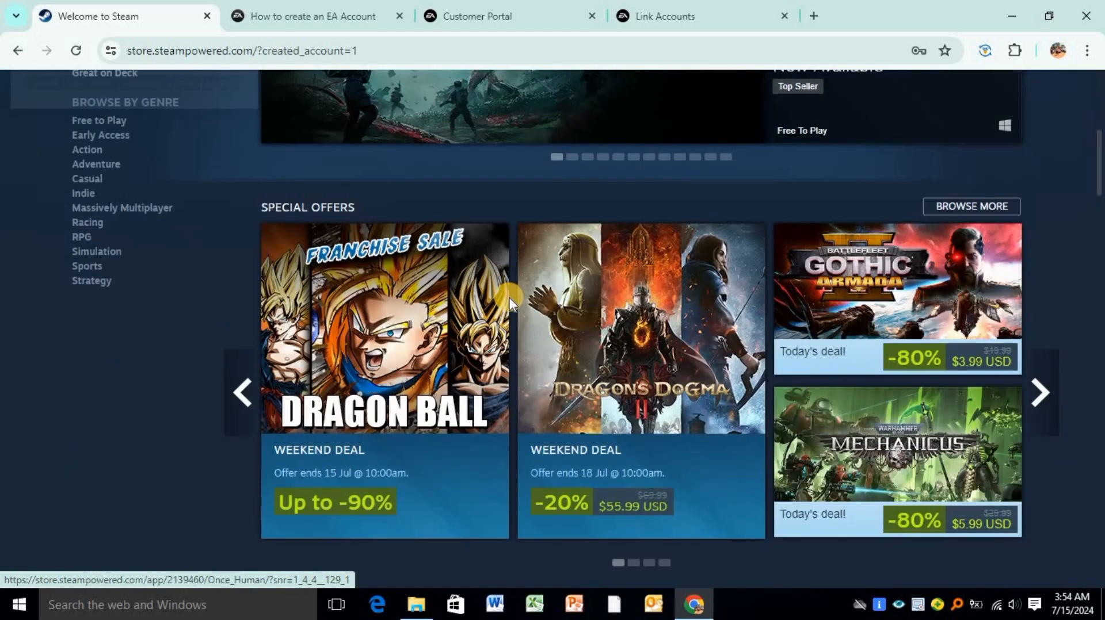
- From the EA Help article, open Account Security under Manage My Account
{"action": "left_click", "coordinate": [314, 16]}
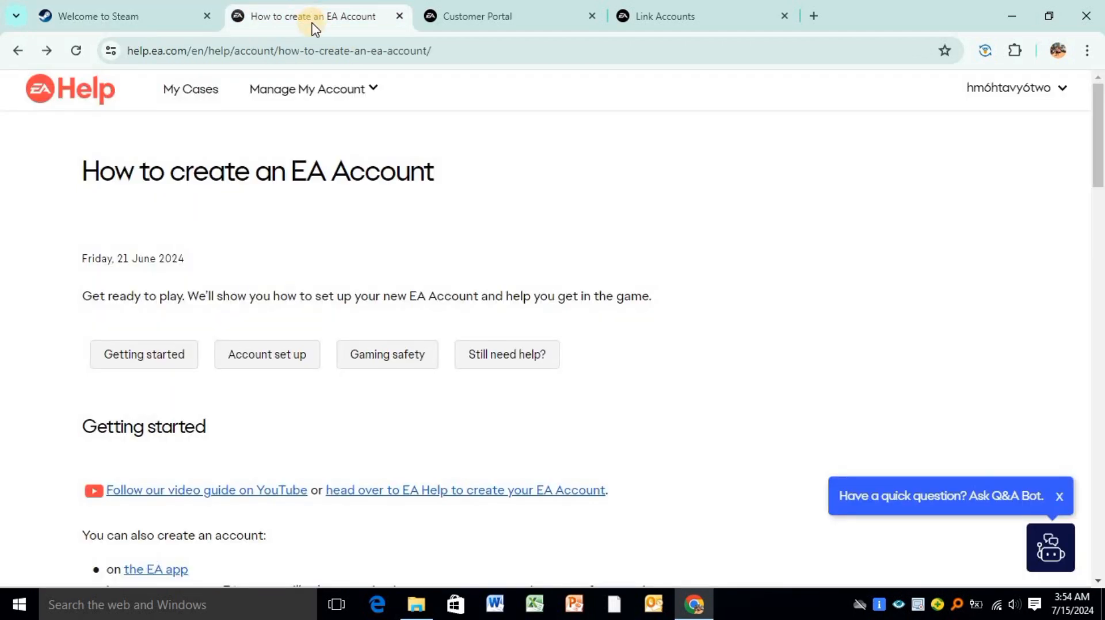
{"action": "mouse_move", "coordinate": [374, 89]}
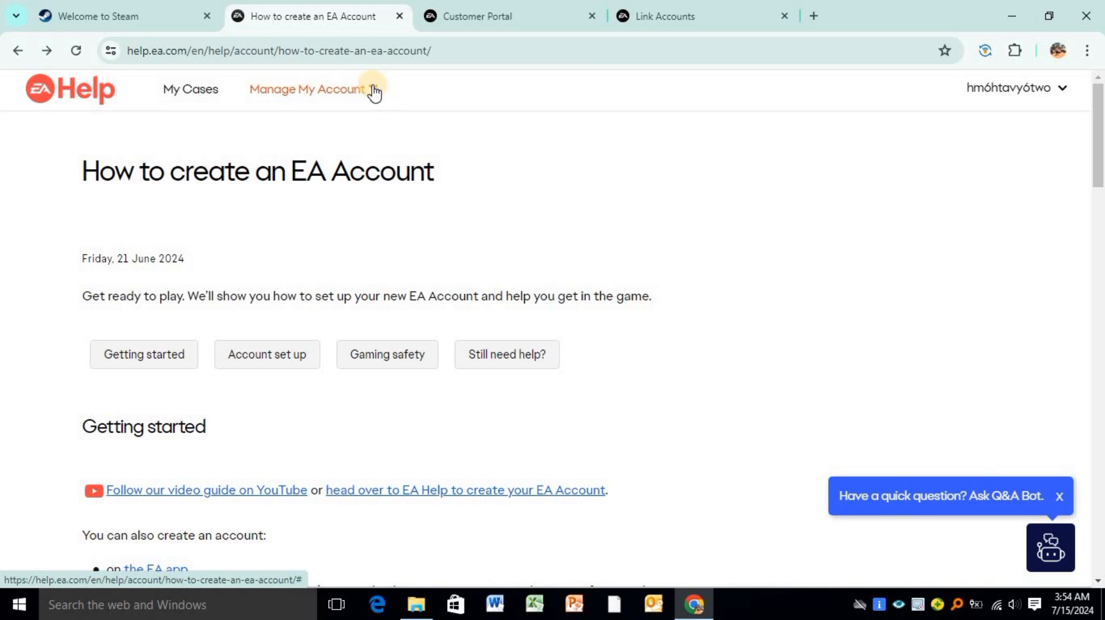
{"action": "left_click", "coordinate": [305, 88]}
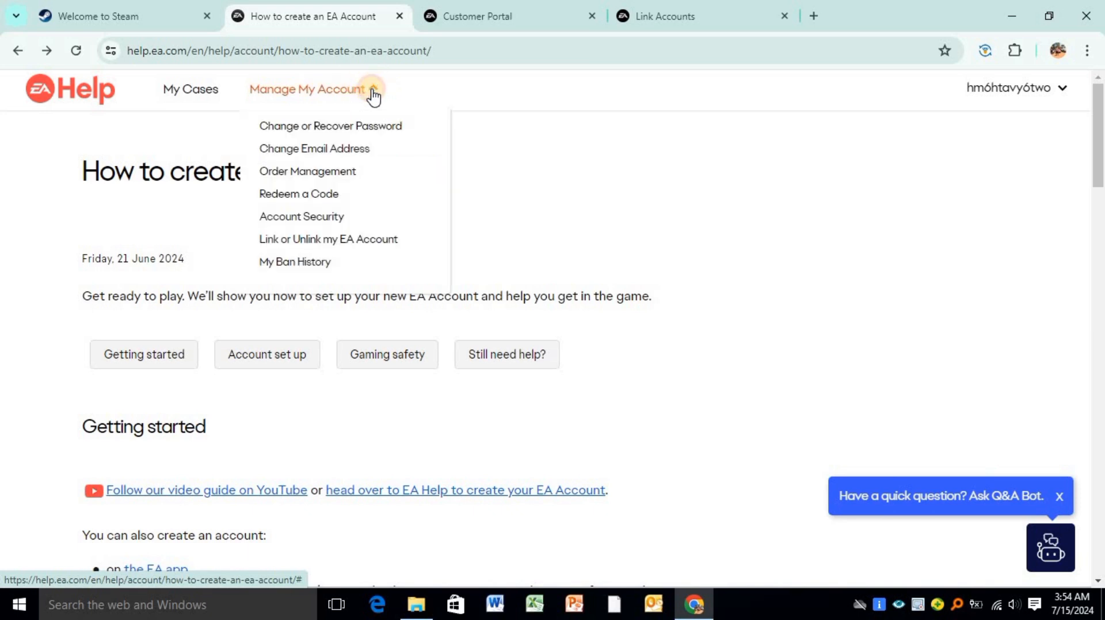
{"action": "mouse_move", "coordinate": [301, 217]}
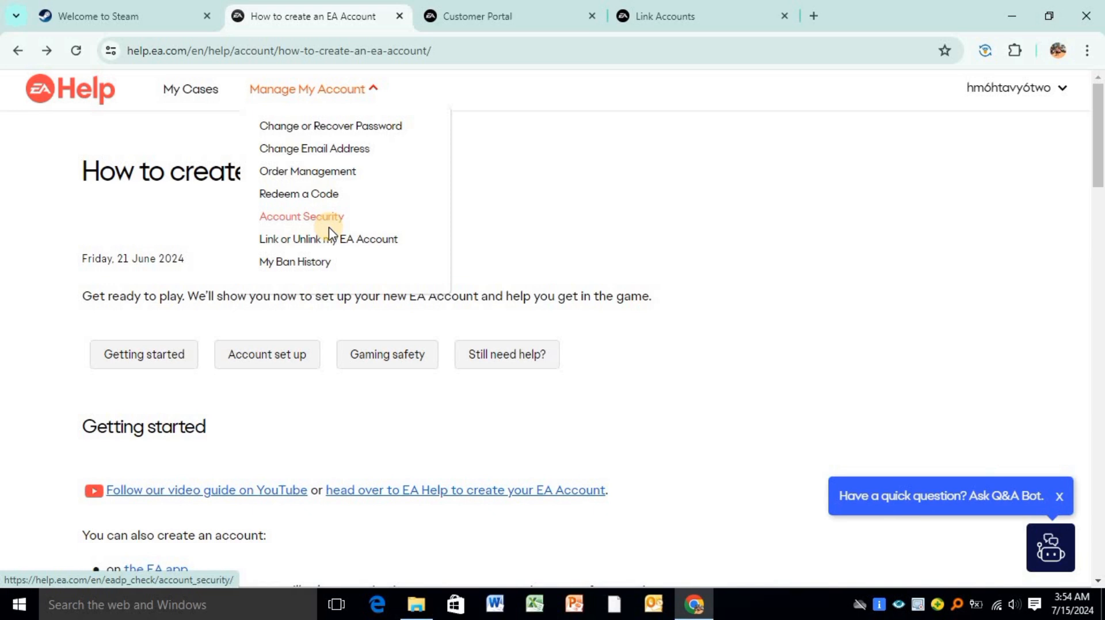
{"action": "left_click", "coordinate": [301, 217]}
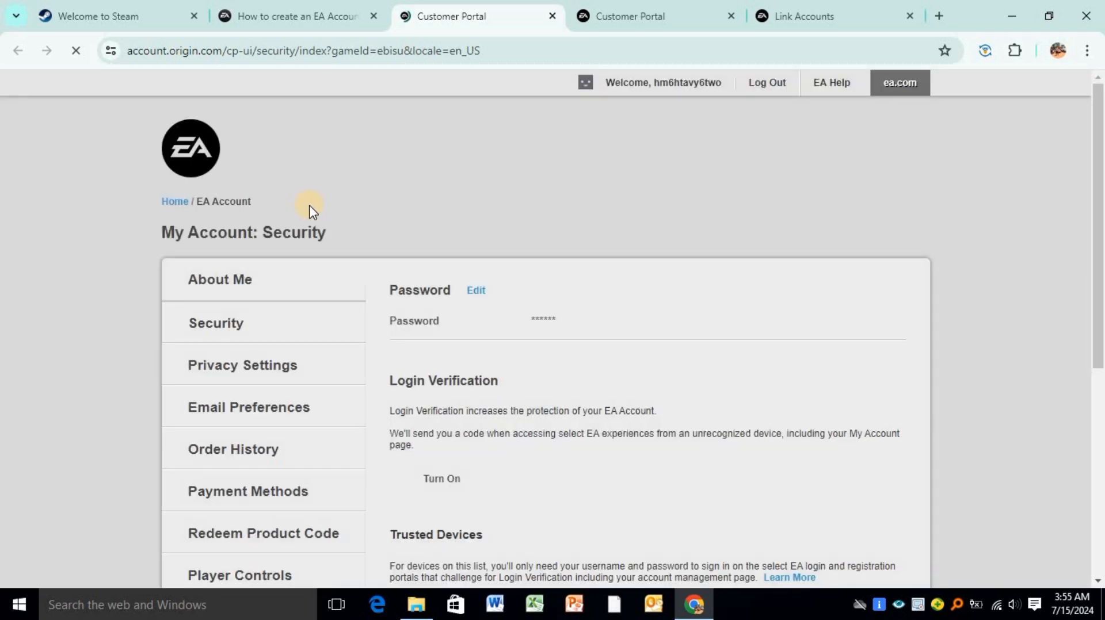
- Open Connections from the sidebar and scroll down to the linked Steam entry
{"action": "scroll", "scroll_direction": "down", "scroll_amount": 3}
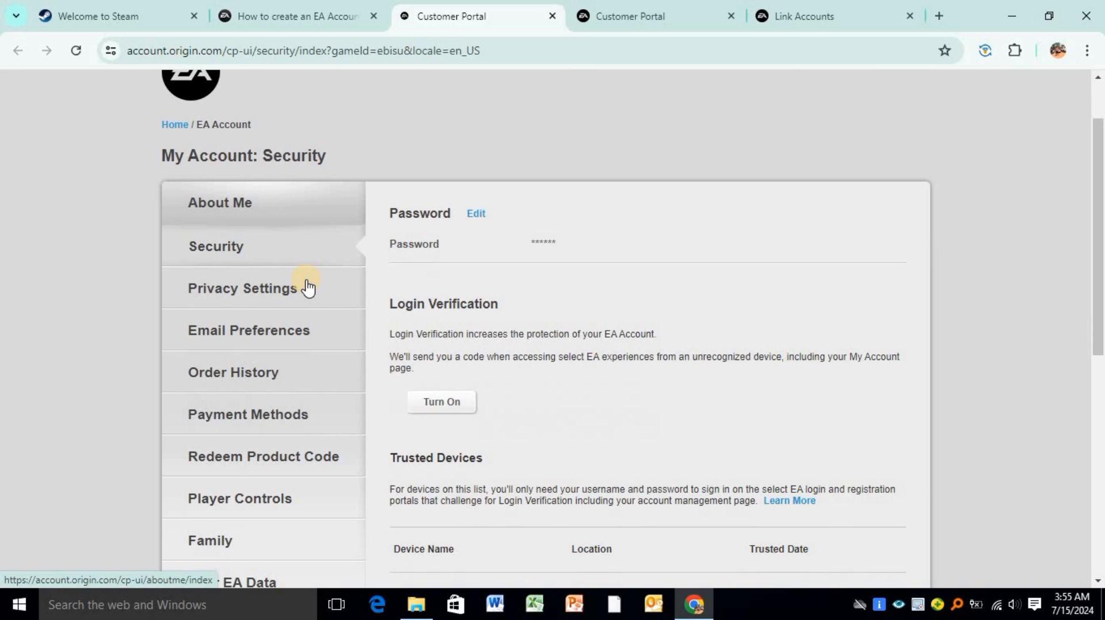
{"action": "scroll", "scroll_direction": "down", "scroll_amount": 3}
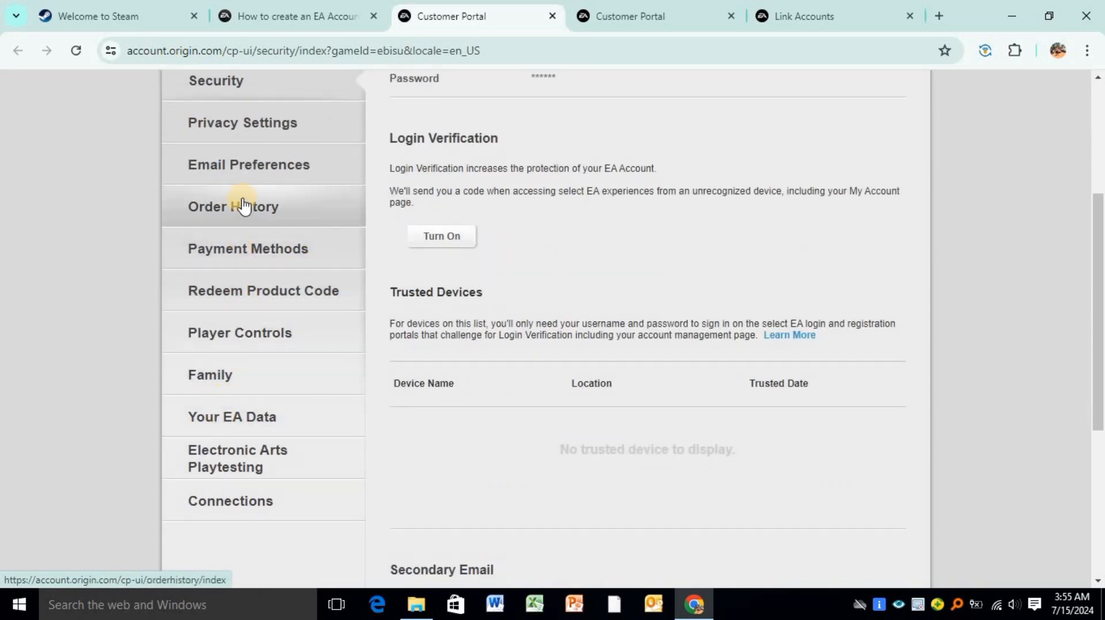
{"action": "scroll", "scroll_direction": "down", "scroll_amount": 3}
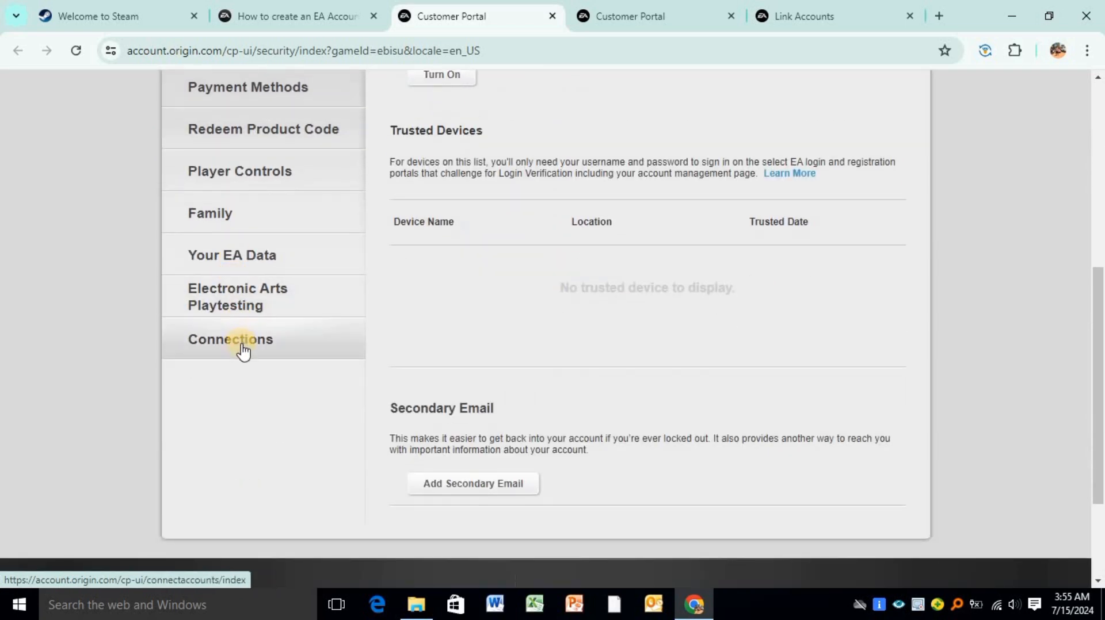
{"action": "left_click", "coordinate": [230, 339]}
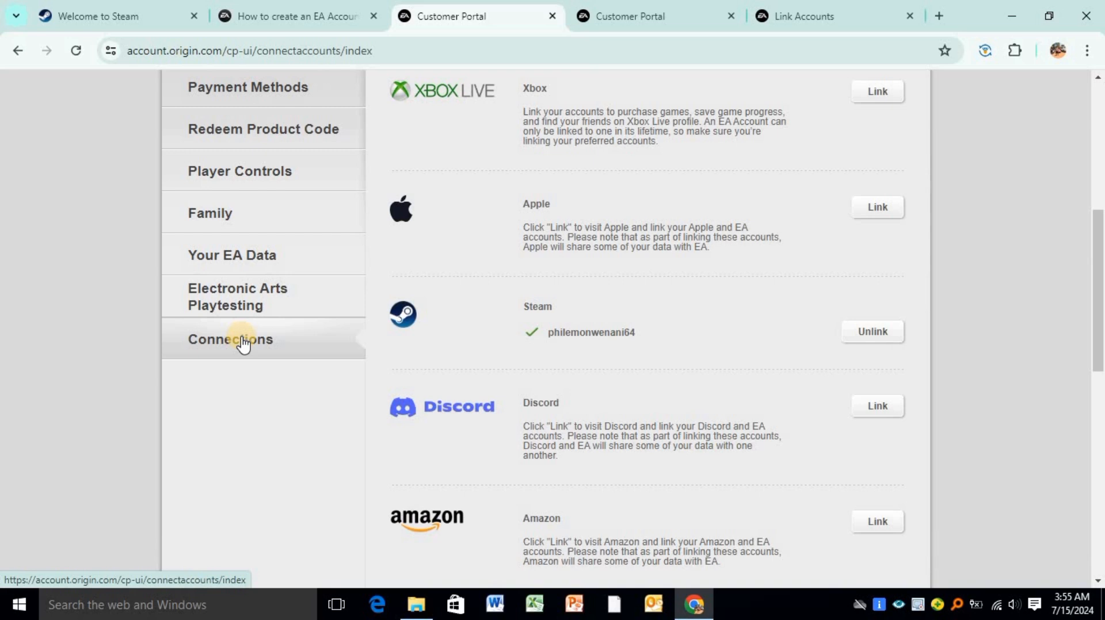
{"action": "mouse_move", "coordinate": [661, 174]}
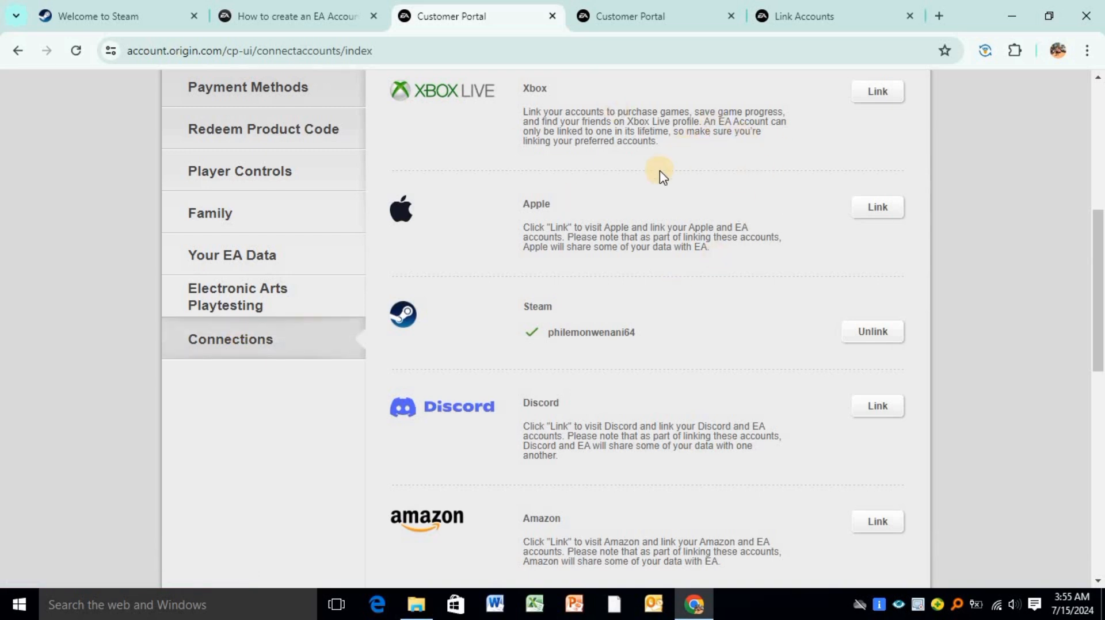
{"action": "mouse_move", "coordinate": [474, 207]}
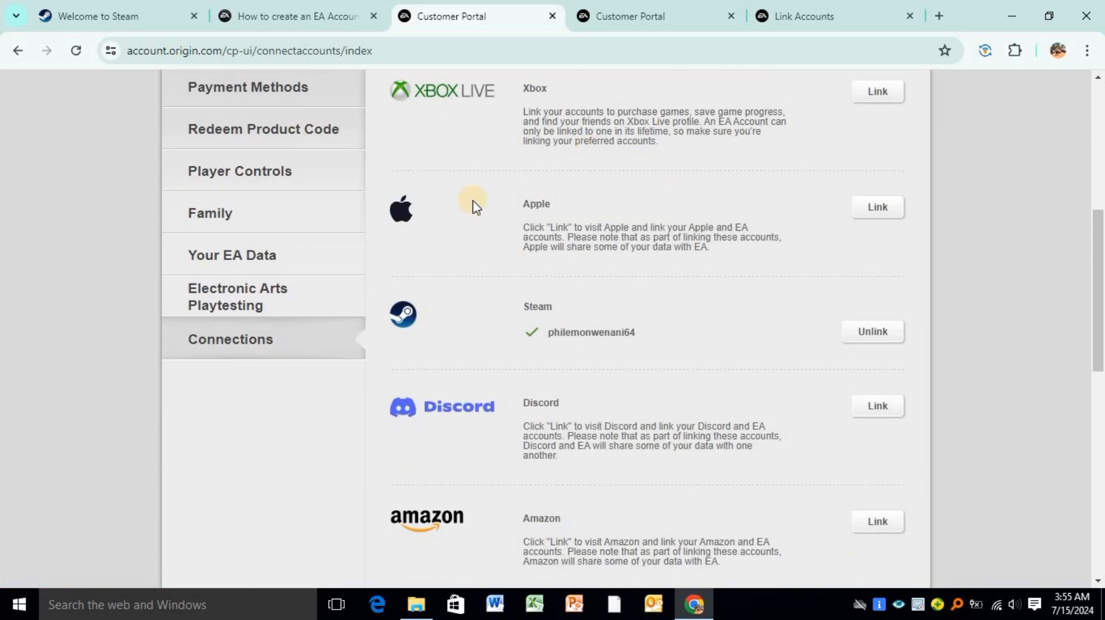
{"action": "scroll", "scroll_direction": "down", "scroll_amount": 3}
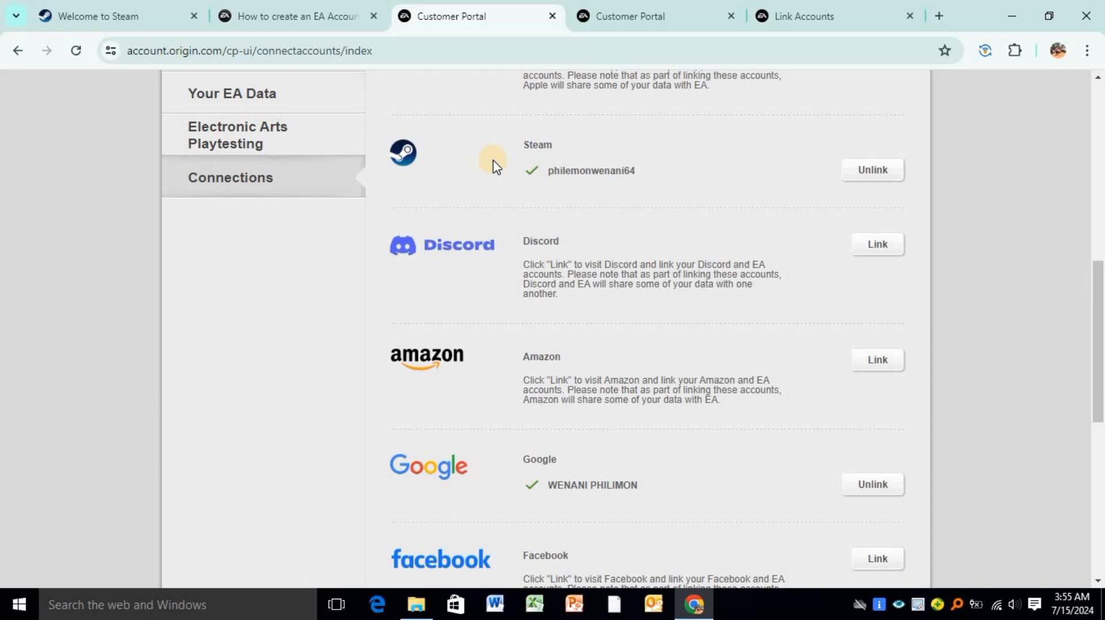
{"action": "mouse_move", "coordinate": [435, 118]}
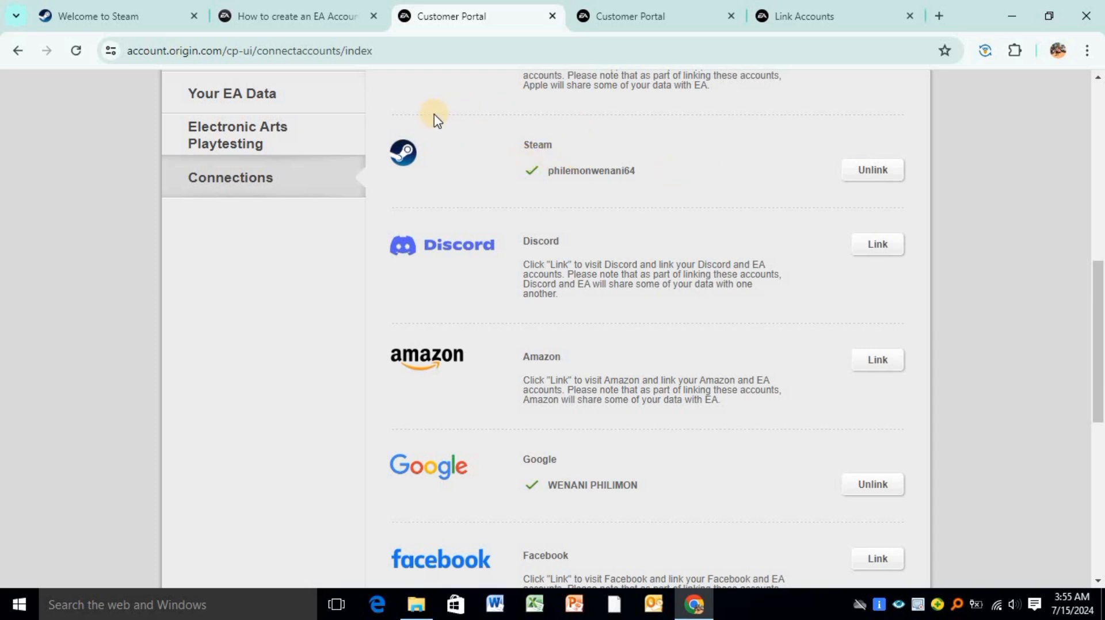
{"action": "mouse_move", "coordinate": [528, 174]}
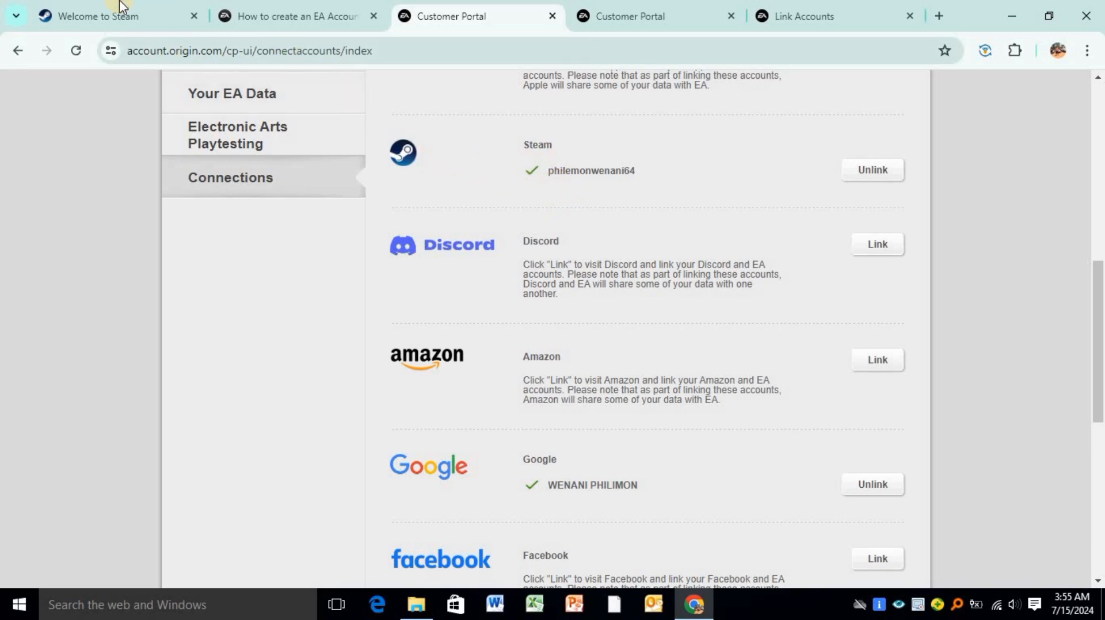
{"action": "left_click", "coordinate": [106, 15]}
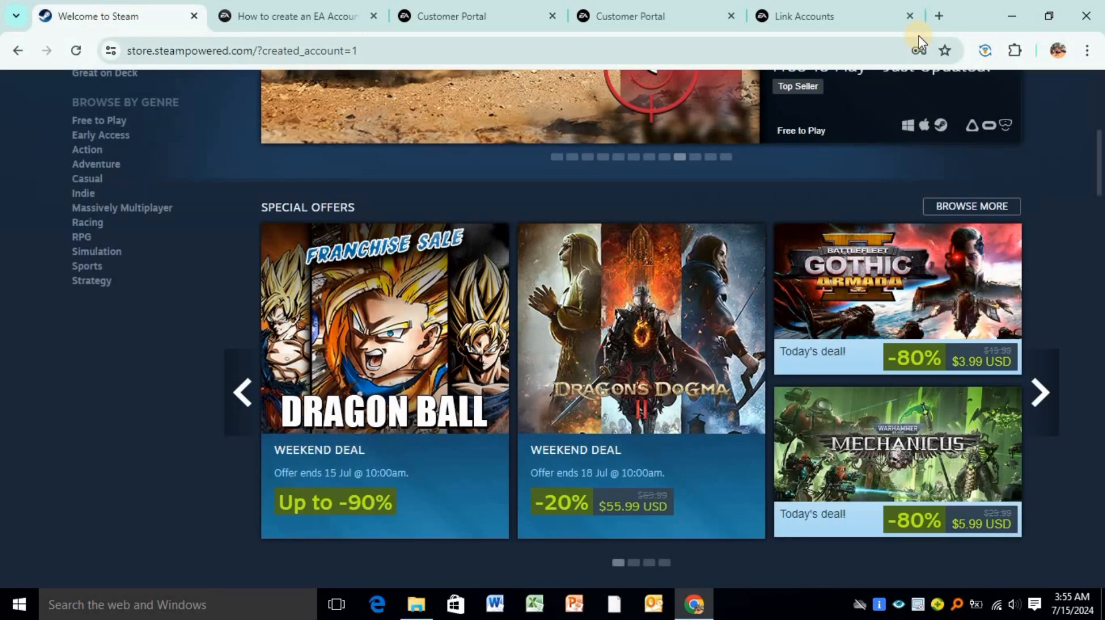
{"action": "mouse_move", "coordinate": [462, 16]}
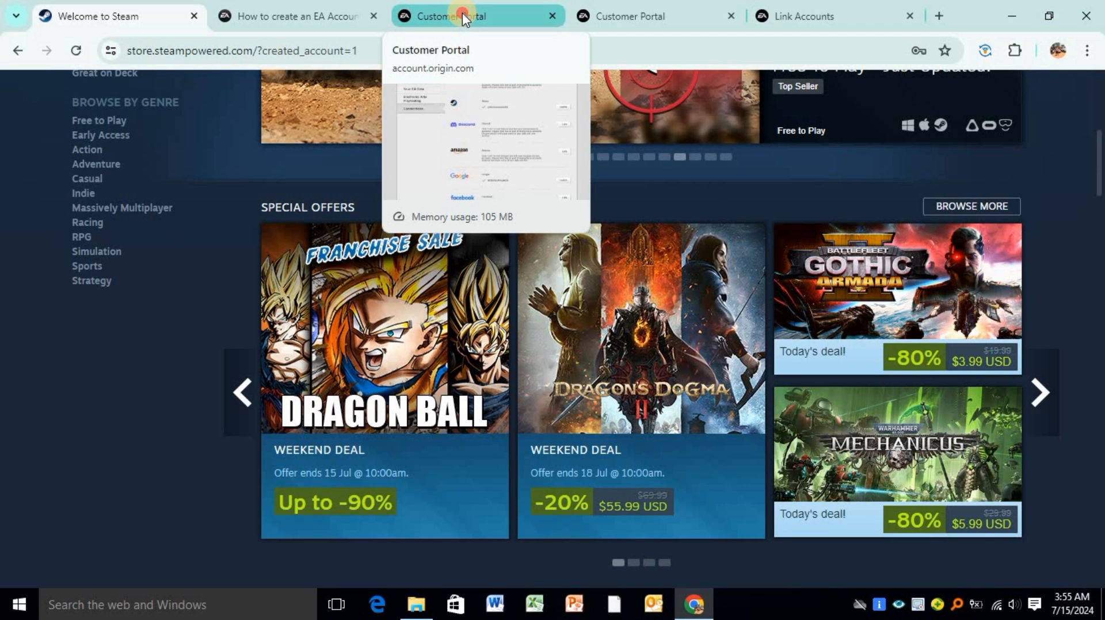
{"action": "left_click", "coordinate": [451, 16]}
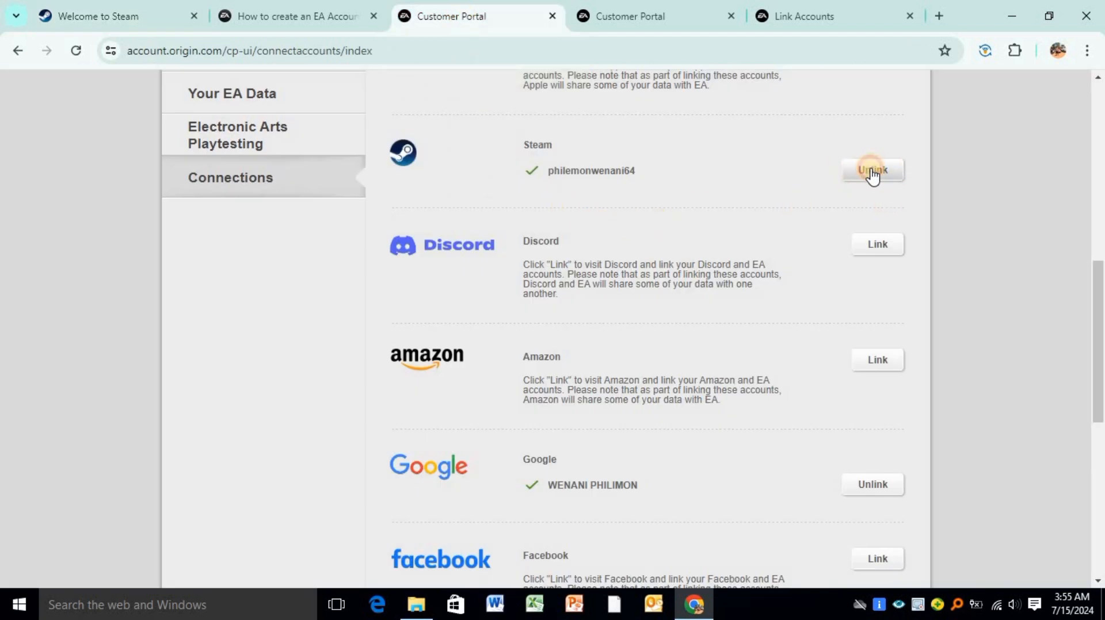
{"action": "left_click", "coordinate": [872, 170]}
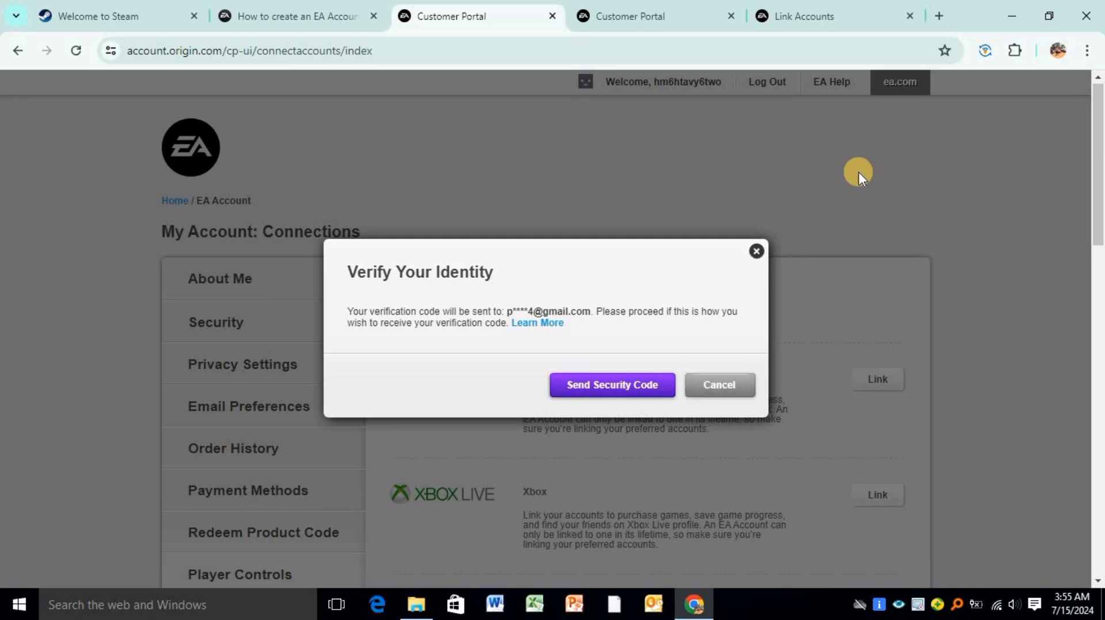
{"action": "mouse_move", "coordinate": [483, 319]}
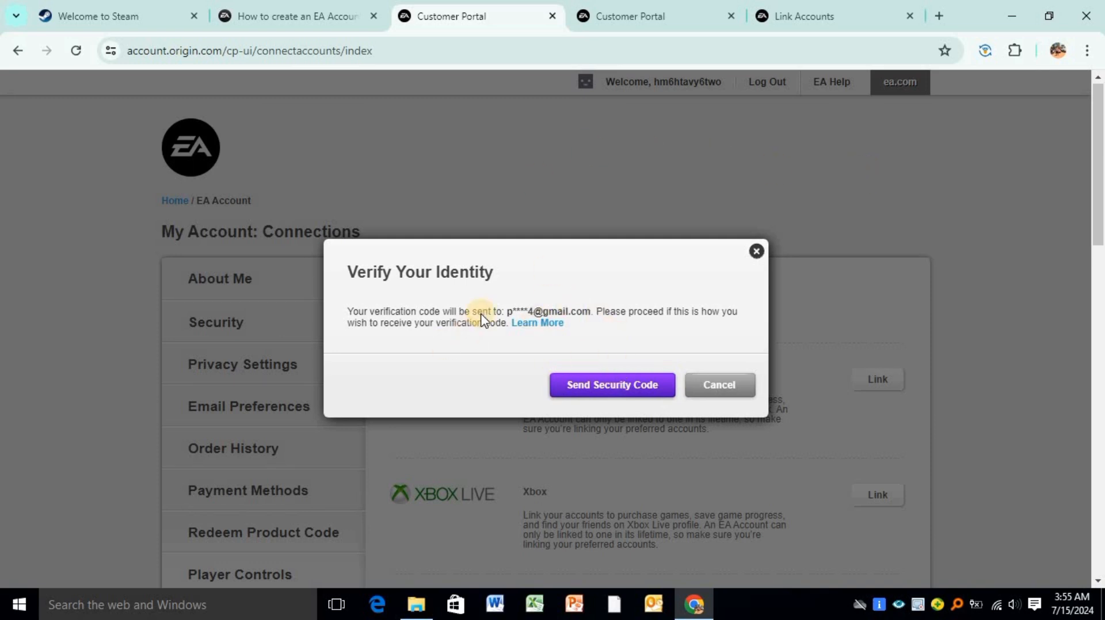
{"action": "mouse_move", "coordinate": [579, 325]}
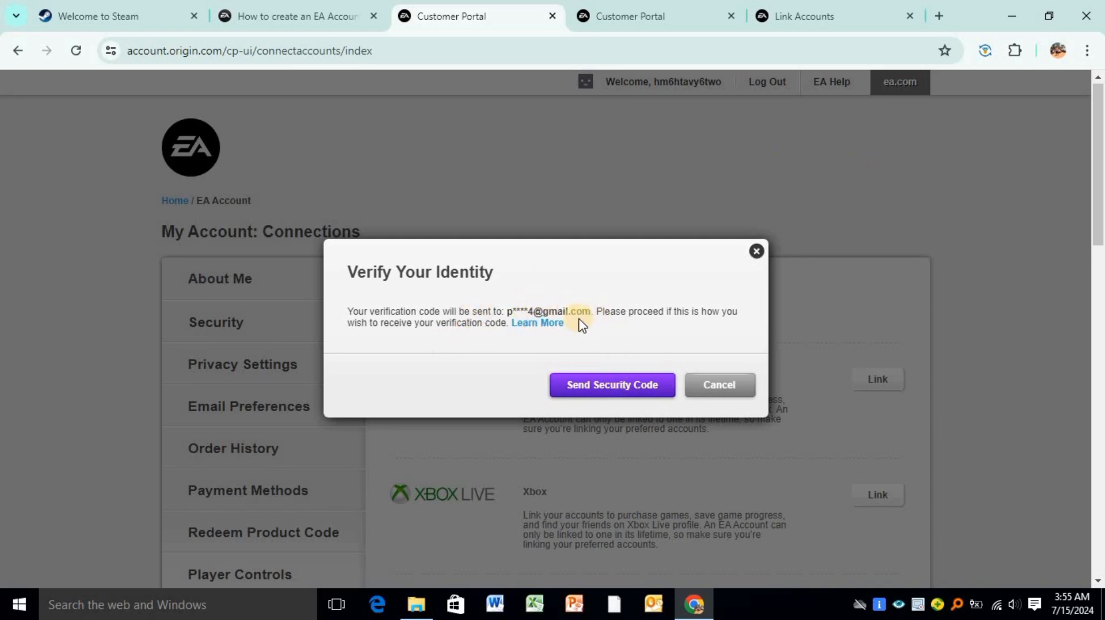
{"action": "mouse_move", "coordinate": [716, 442]}
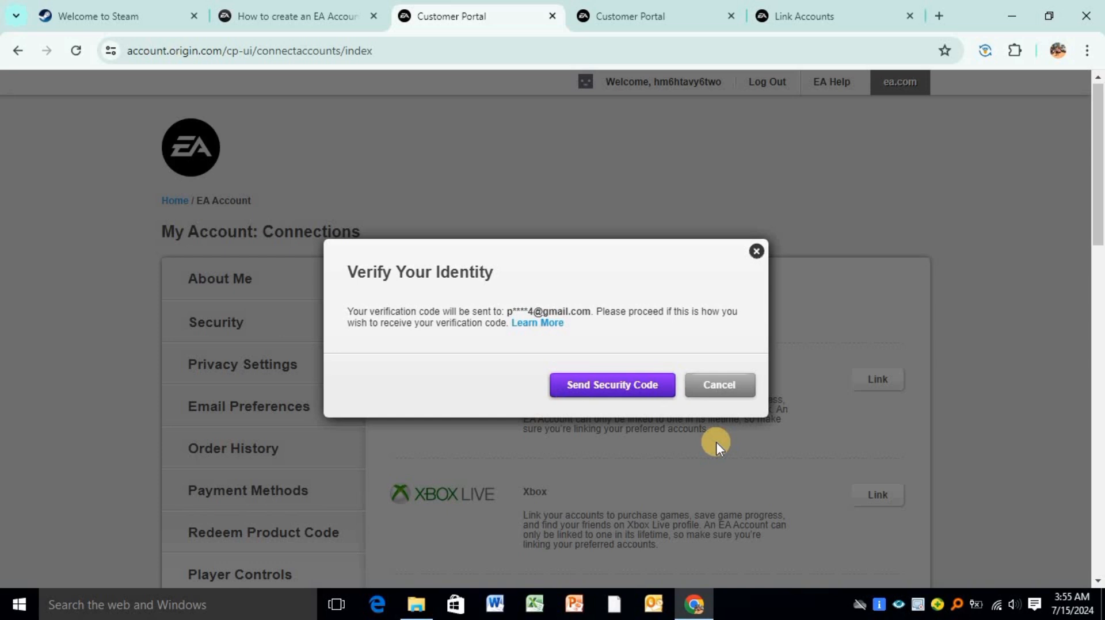
{"action": "mouse_move", "coordinate": [465, 366]}
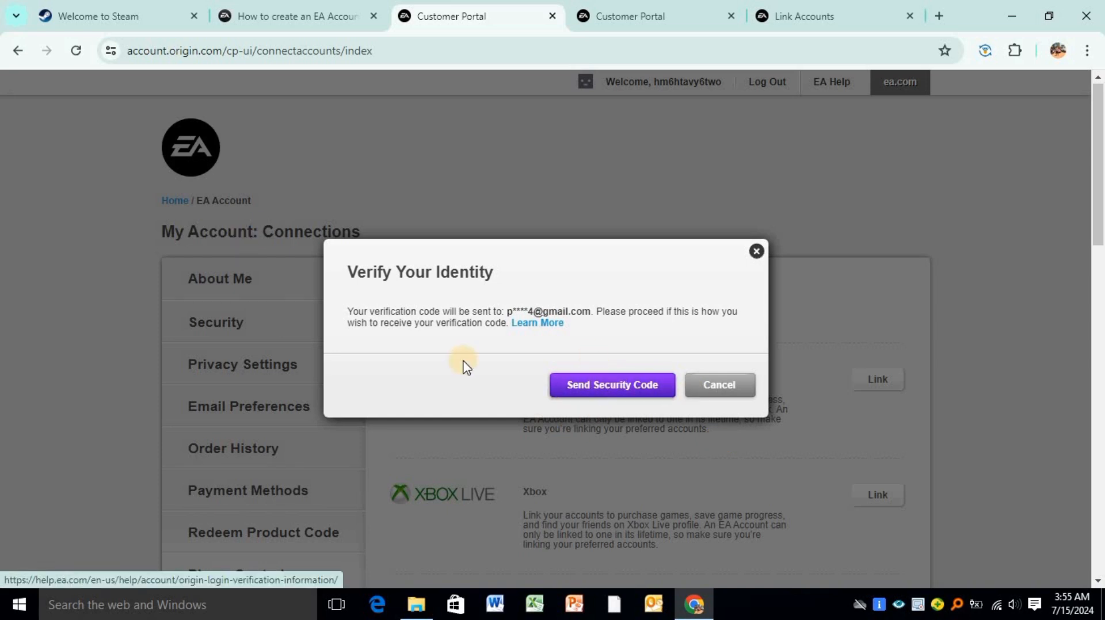
{"action": "mouse_move", "coordinate": [556, 364]}
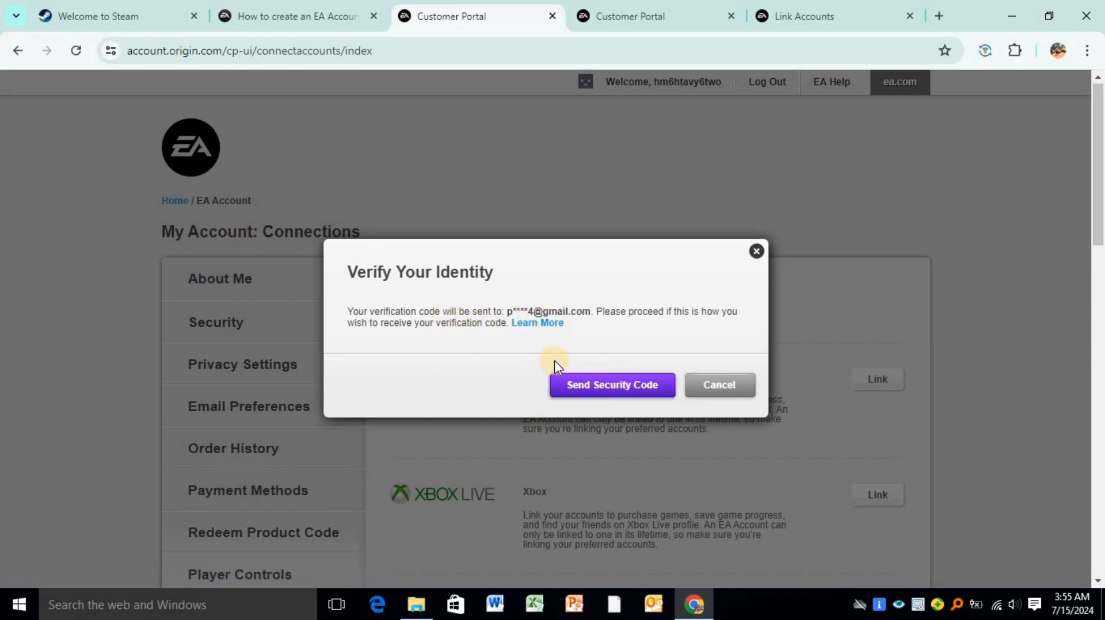
{"action": "mouse_move", "coordinate": [371, 254]}
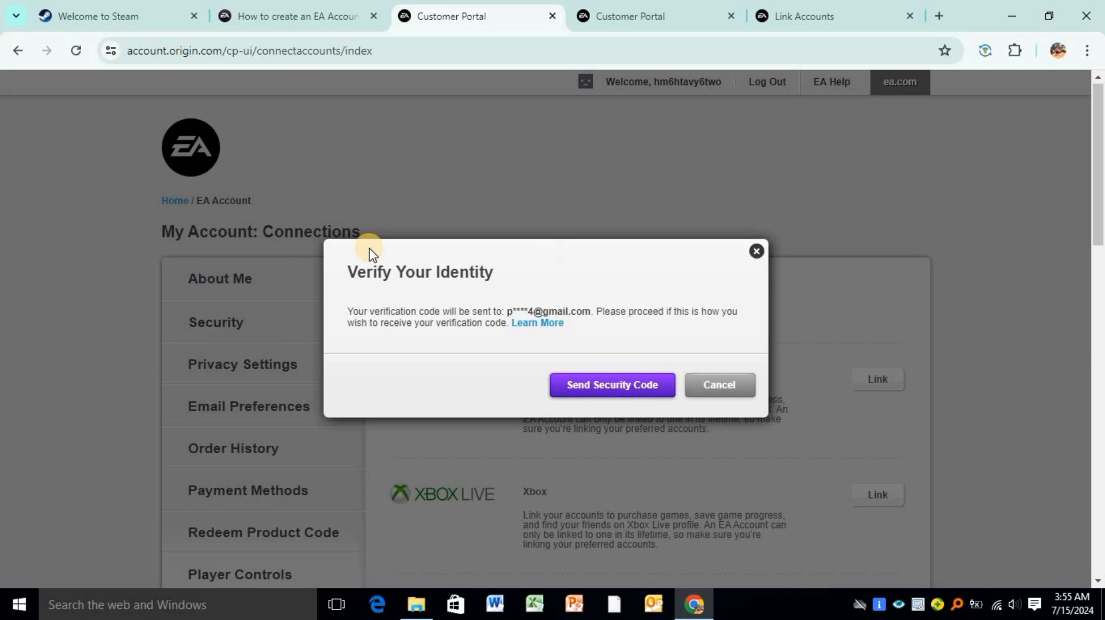
{"action": "mouse_move", "coordinate": [776, 349]}
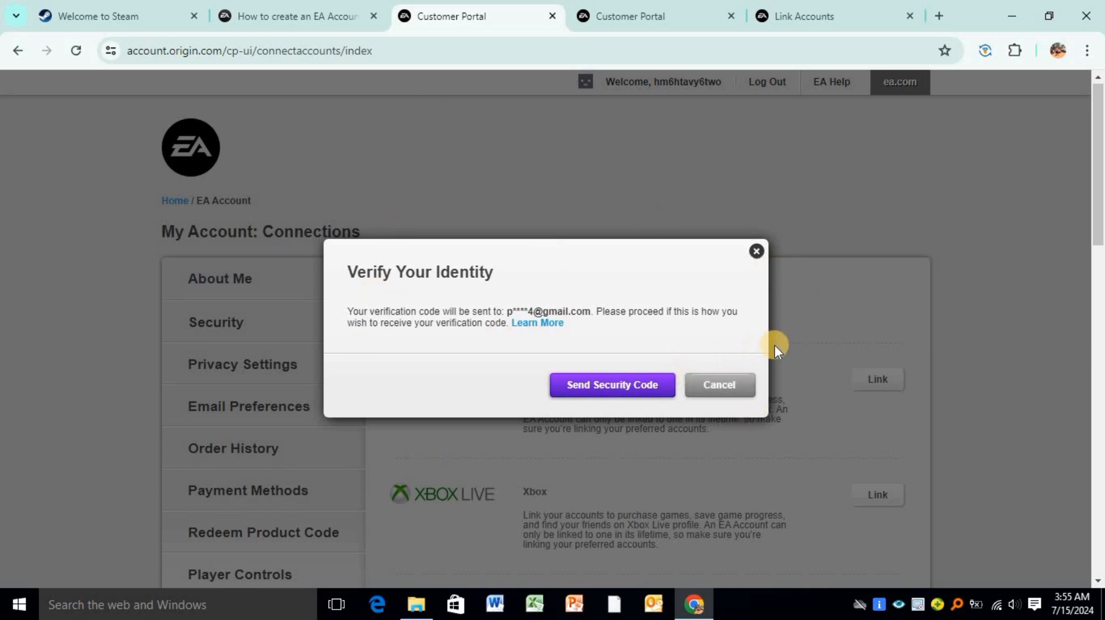
{"action": "left_click", "coordinate": [719, 385]}
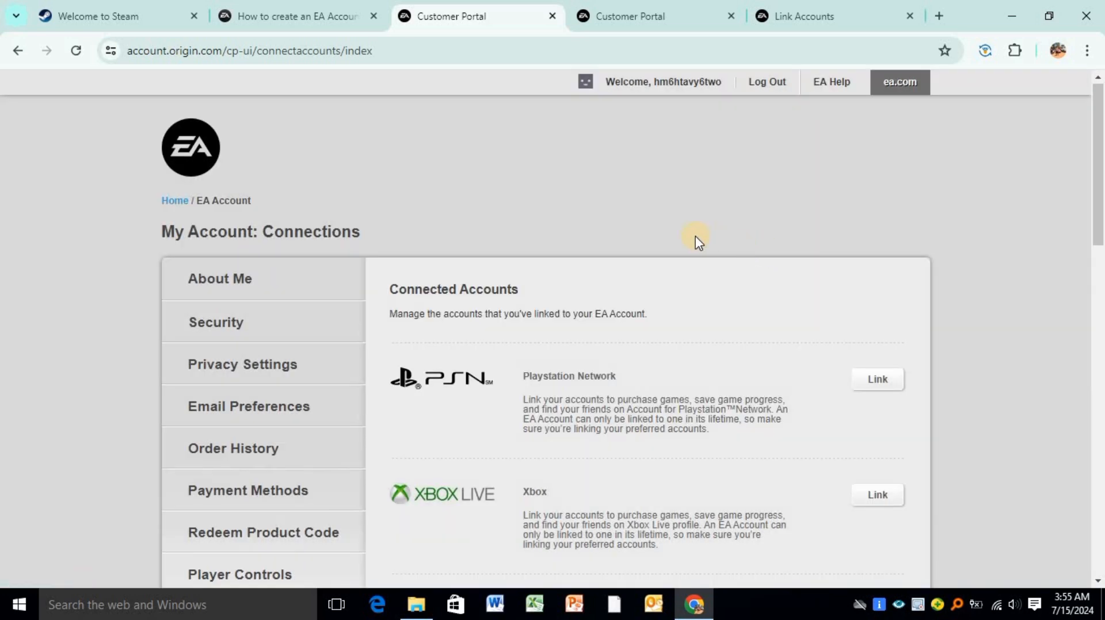
{"action": "scroll", "scroll_direction": "down", "scroll_amount": 3}
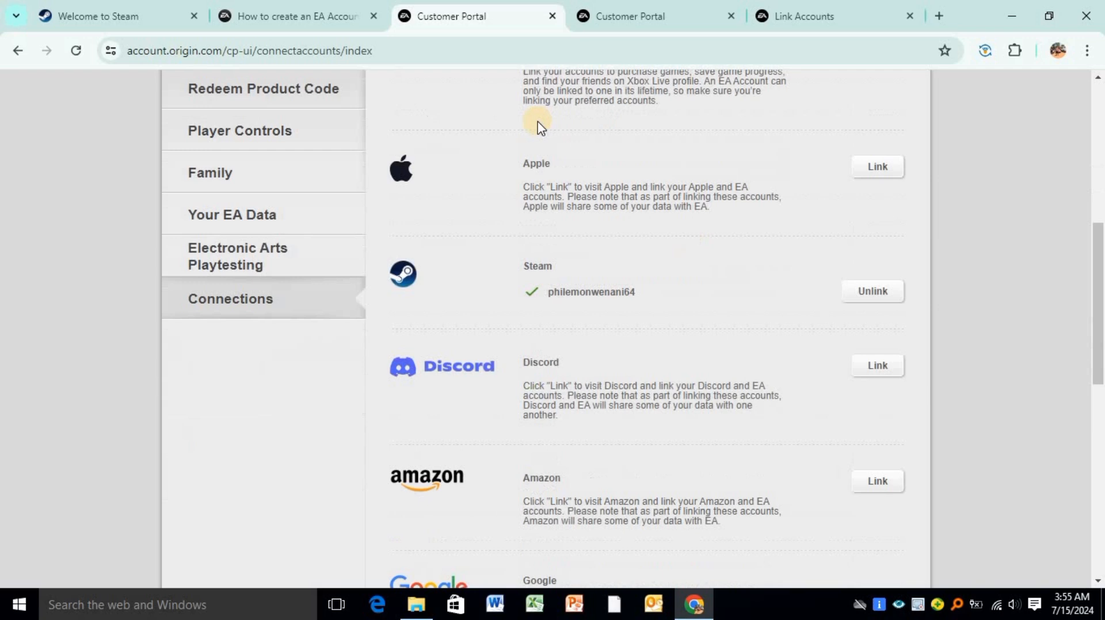
{"action": "scroll", "scroll_direction": "down", "scroll_amount": 3}
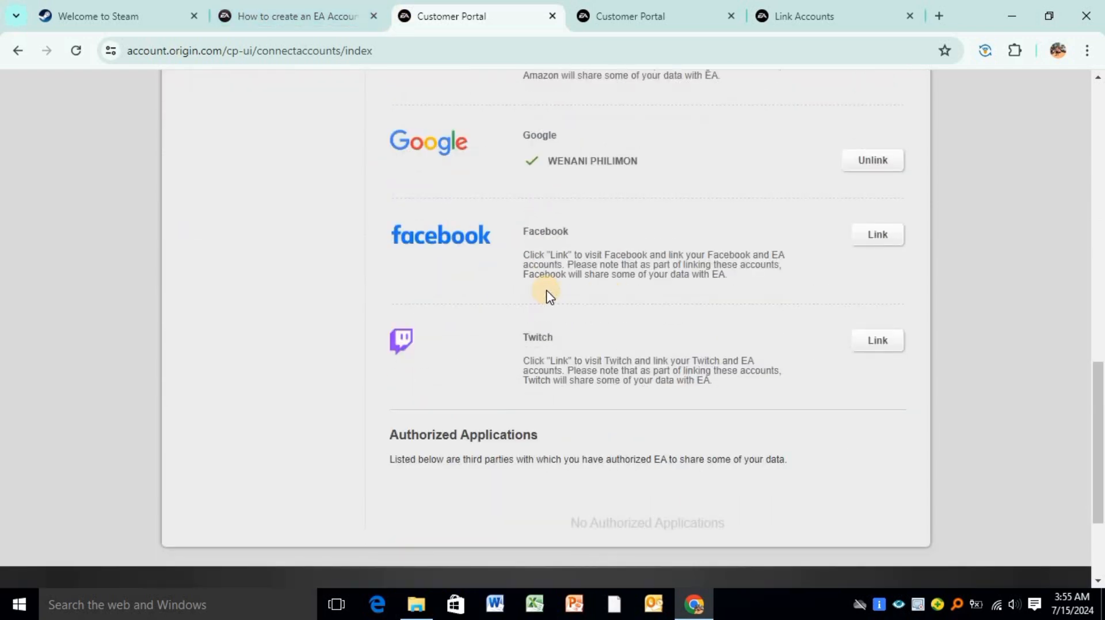